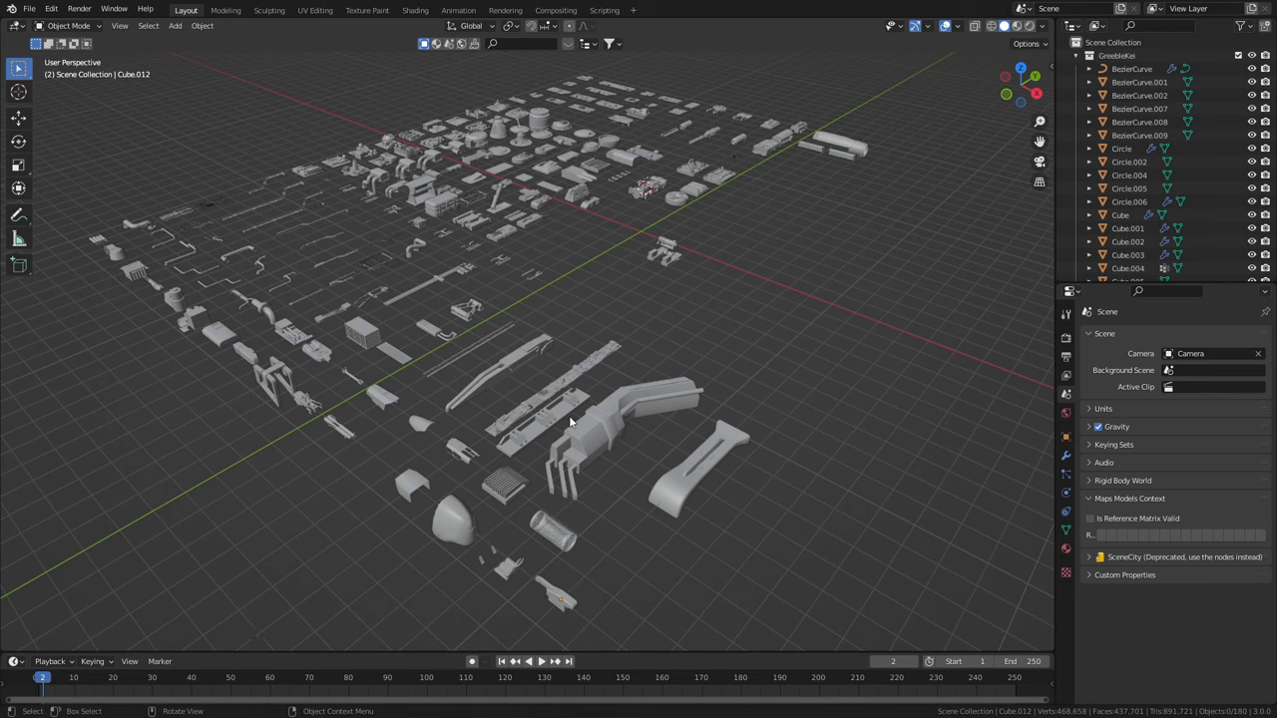
mouse_move(67, 56)
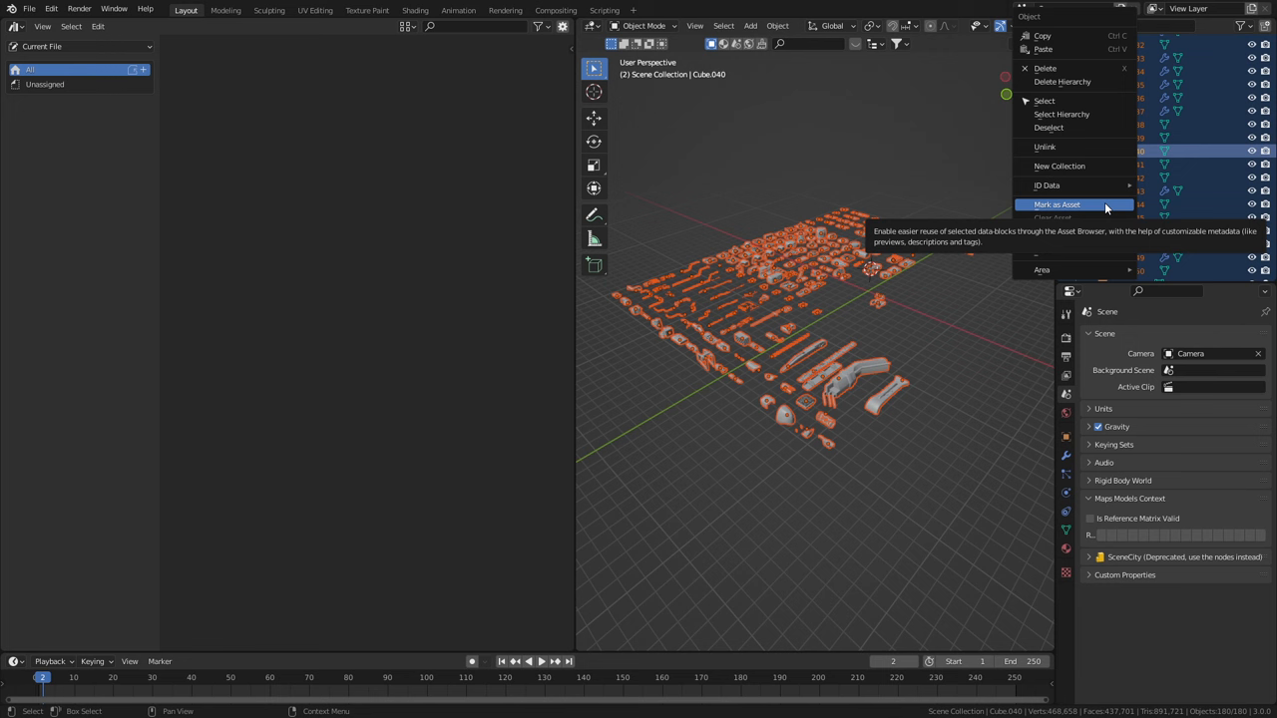
Mark the selected greeble kit objects as assets and save the kit as a new file.
left_click(1057, 204)
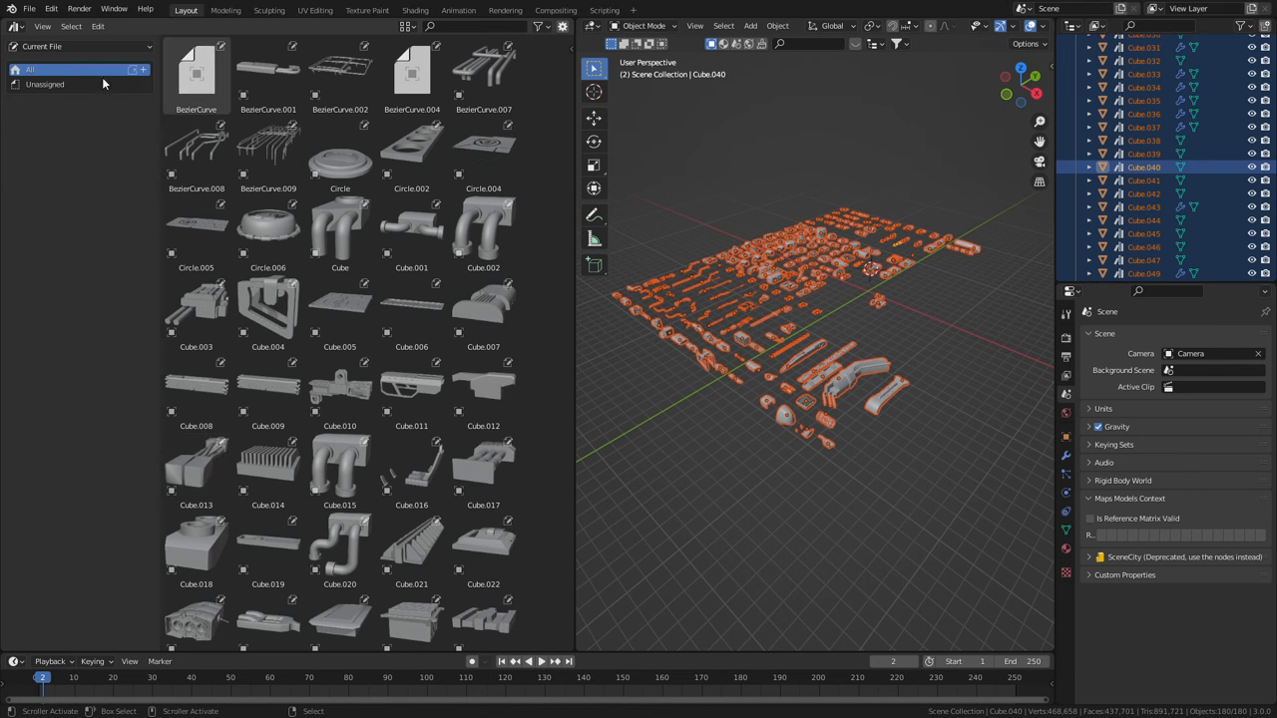
left_click(28, 8)
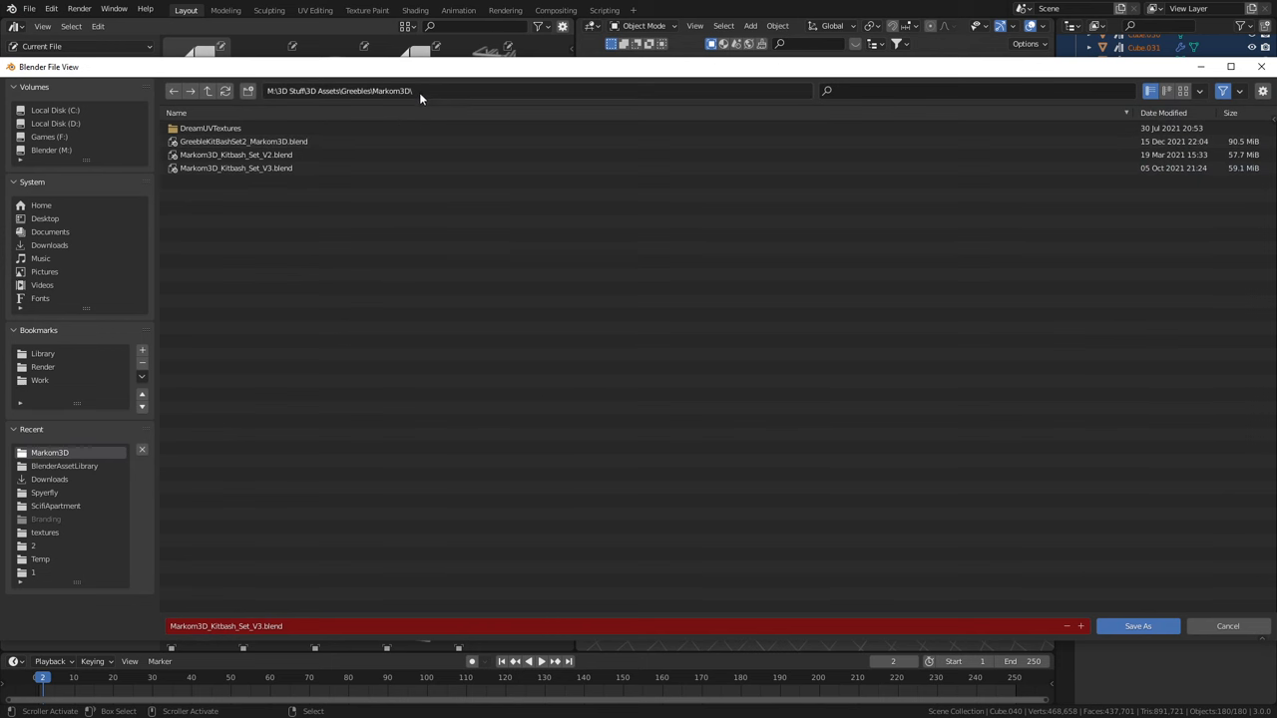
left_click(1138, 627)
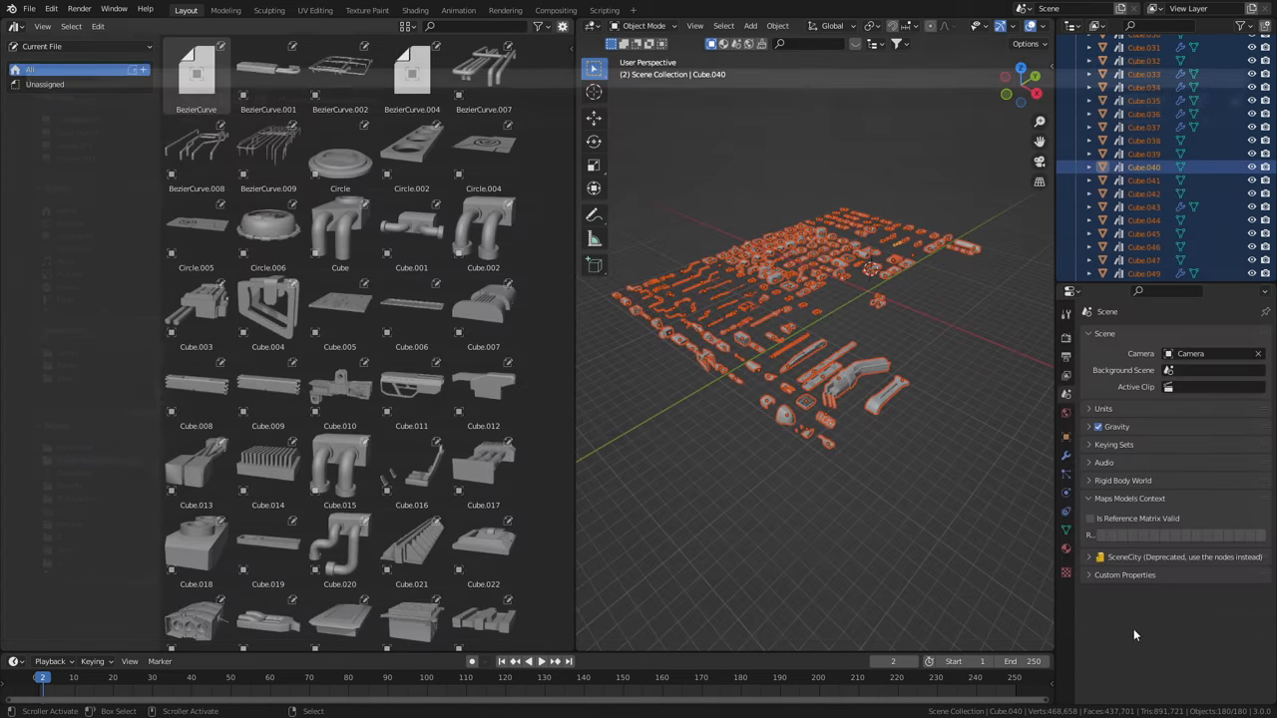
key("ctrl+s")
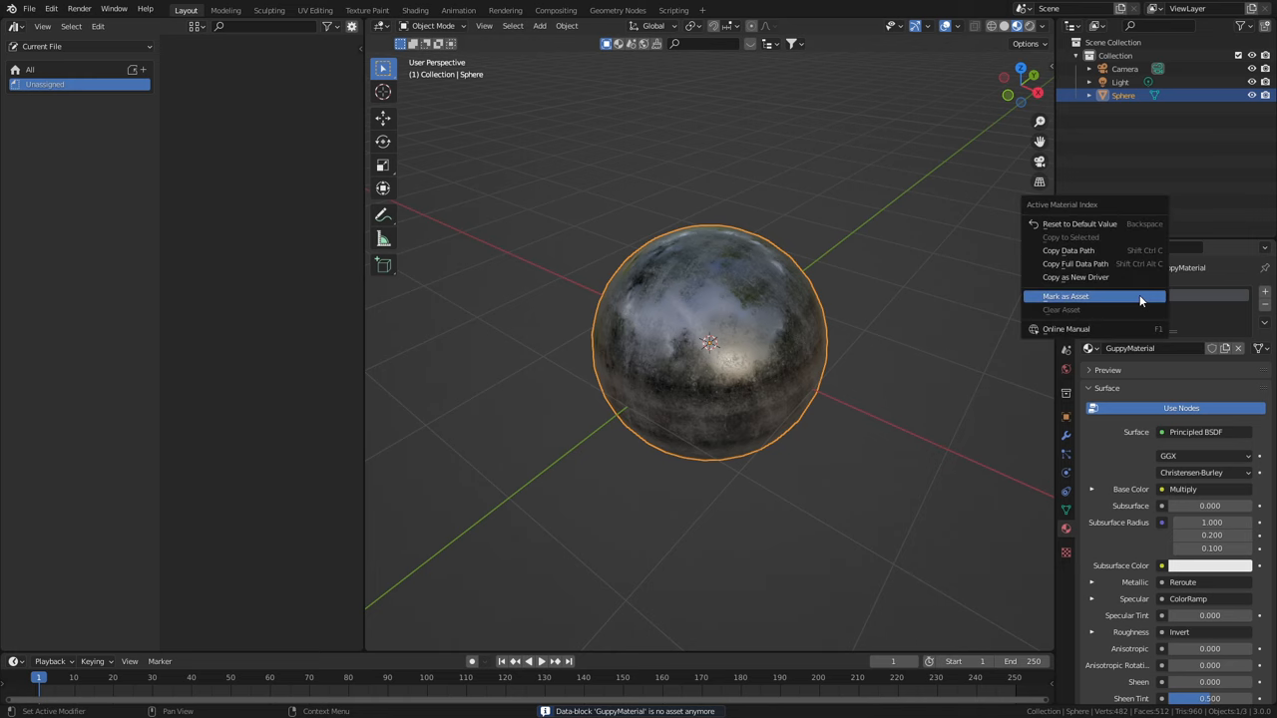
Mark GuppyMaterial as an asset and save the file.
left_click(28, 8)
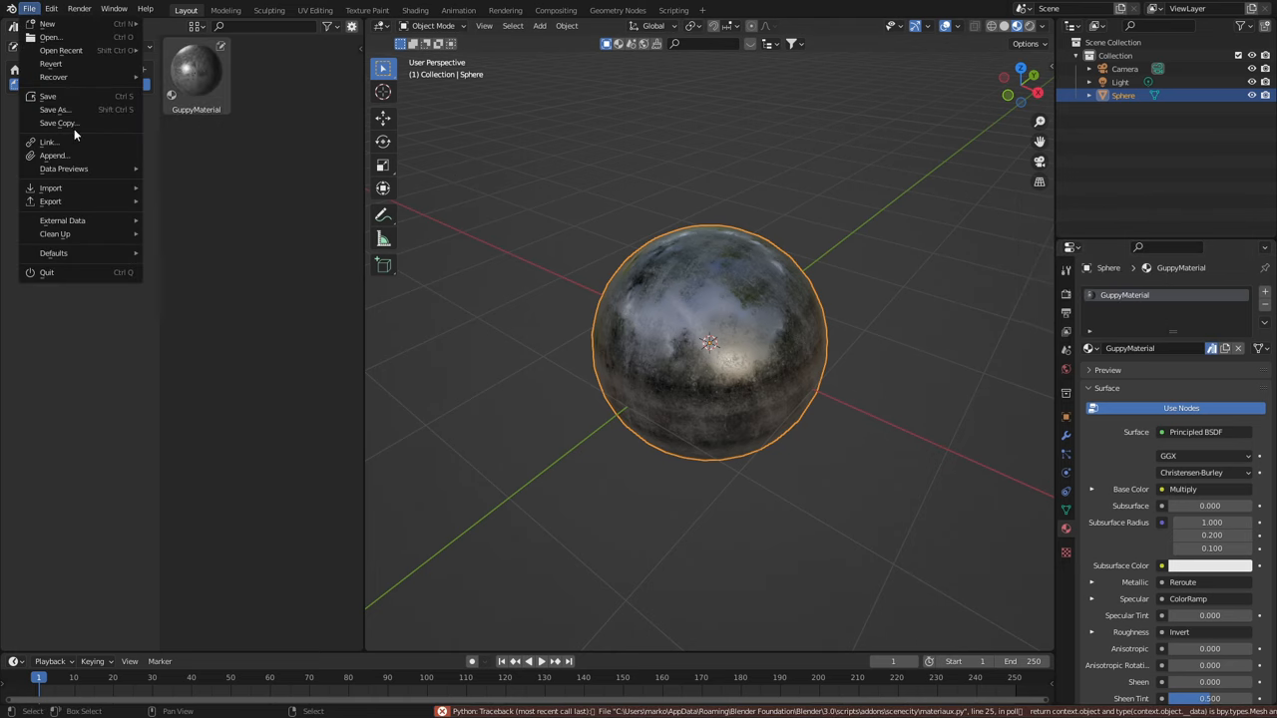
left_click(503, 387)
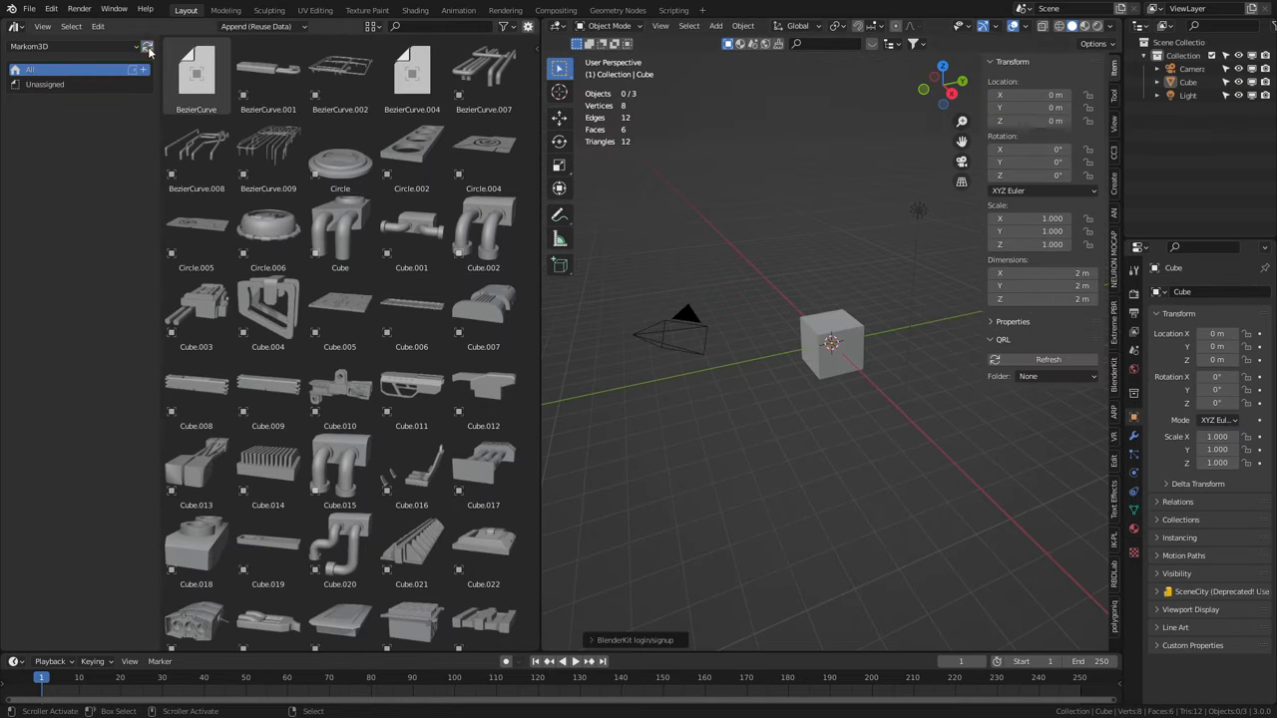
Browse the Markom3D library's greeble assets, then switch back to the Current File assets.
scroll("down", 3)
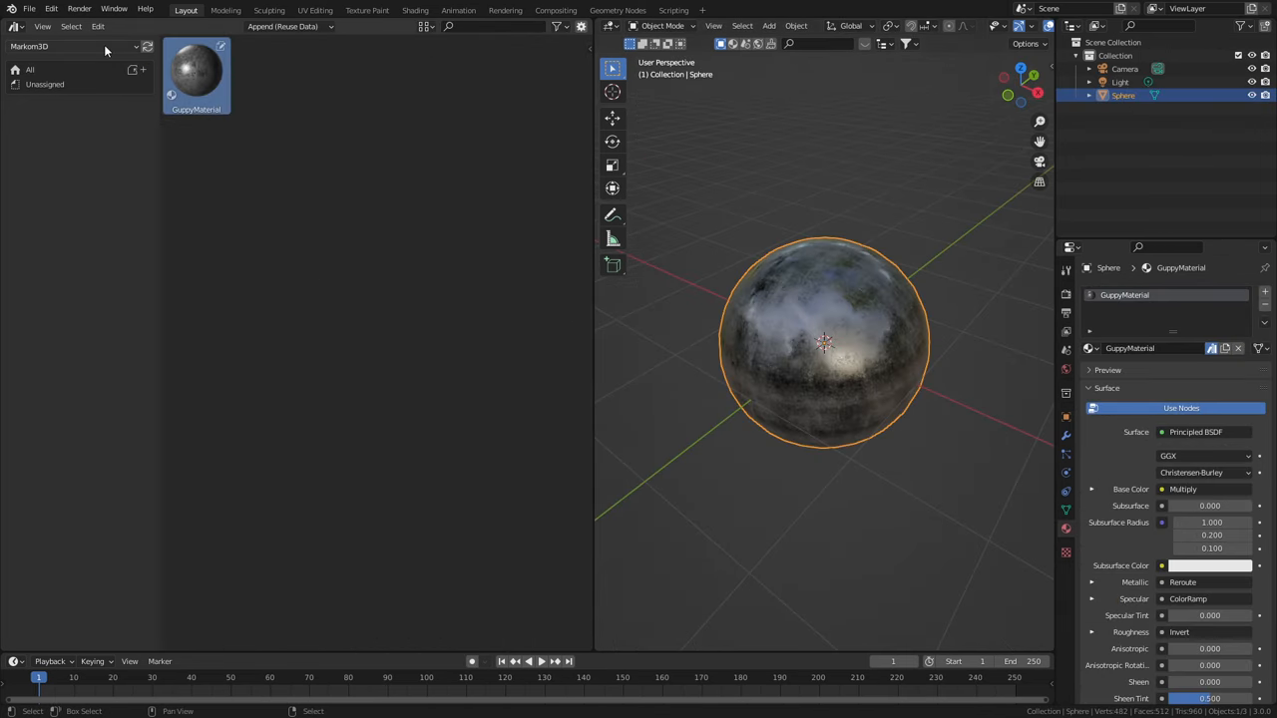
left_click(70, 46)
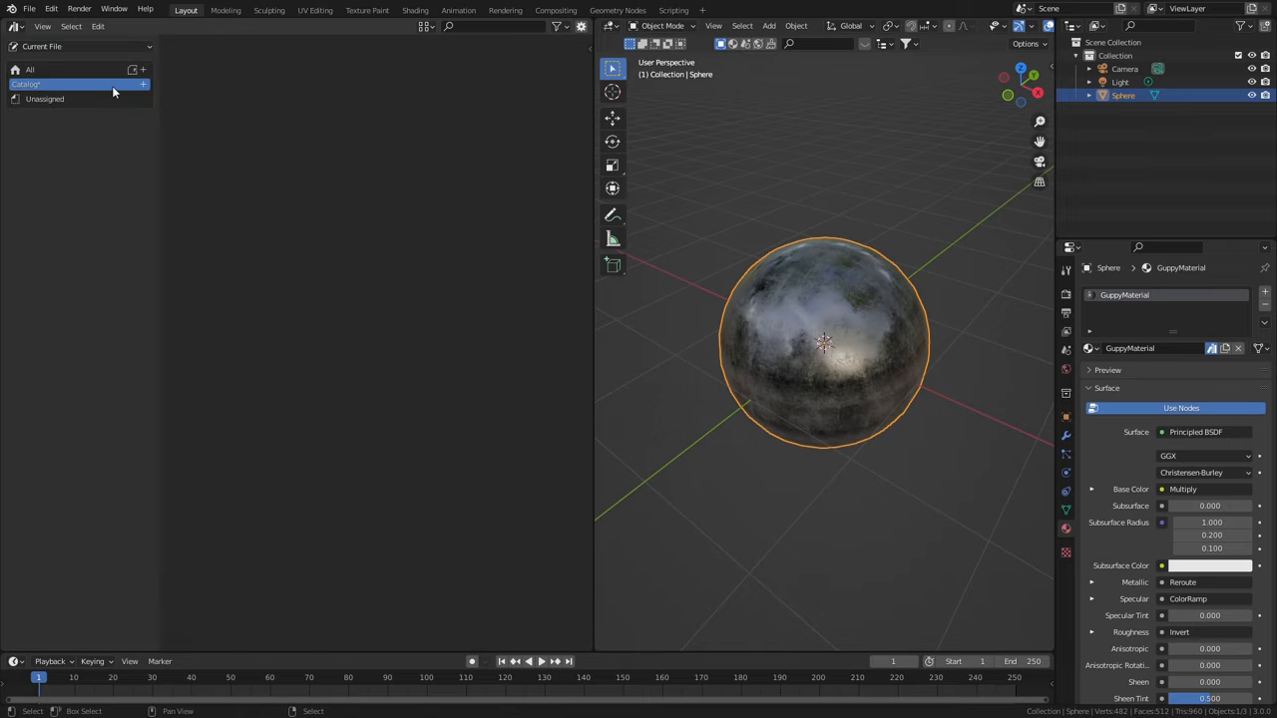